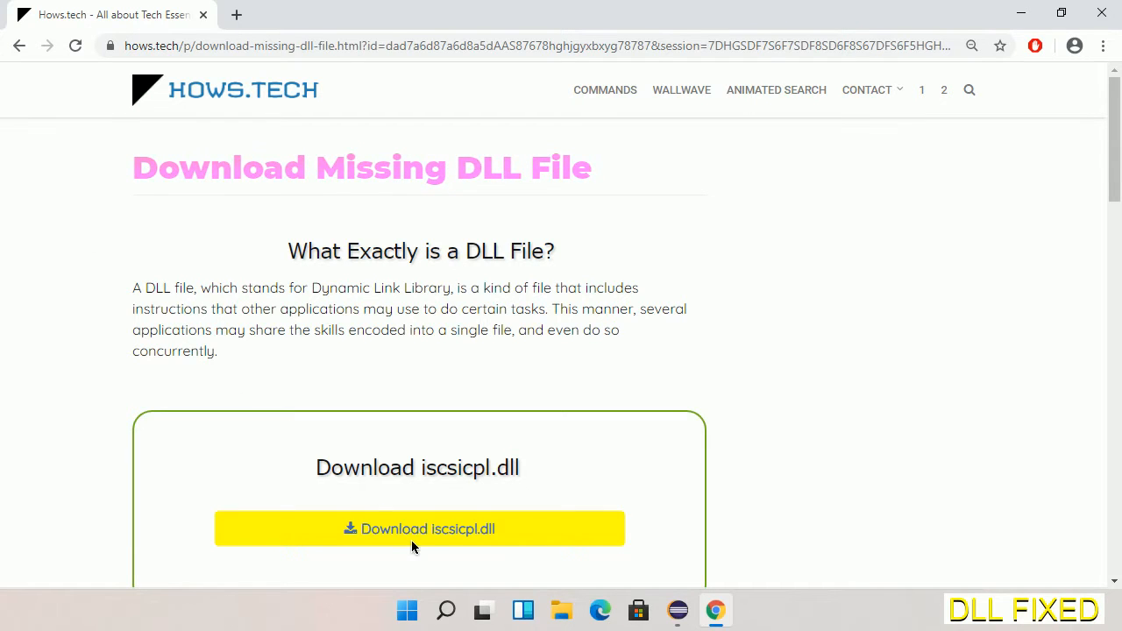
mouse_move(412, 529)
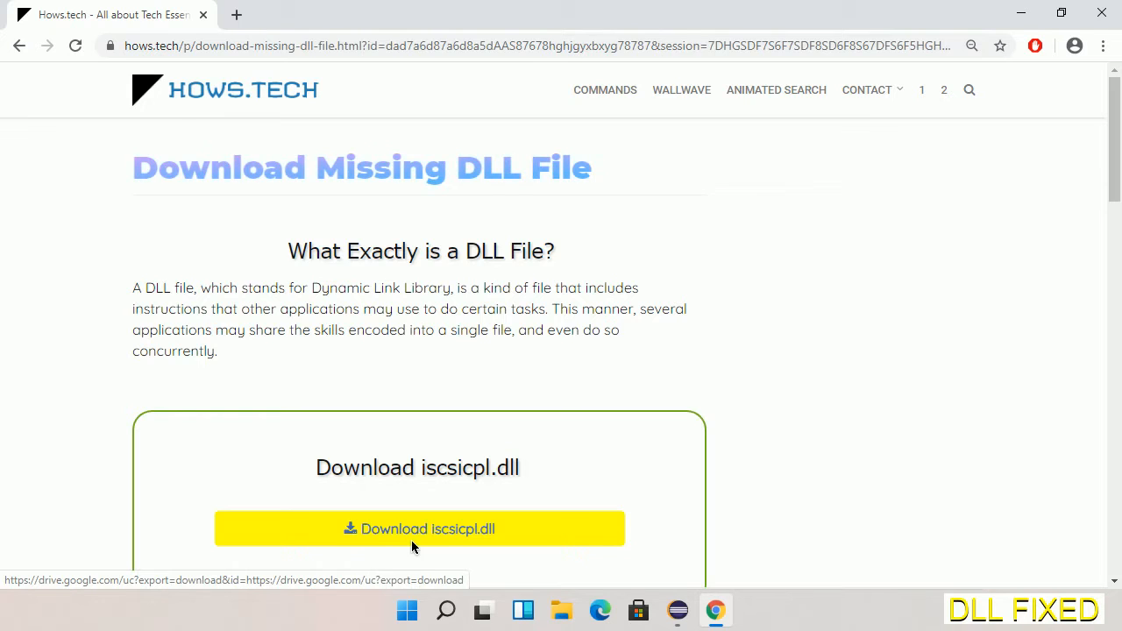
Step: Download iscsicpl.dll from the DLL page and save it to the Downloads folder
click(235, 14)
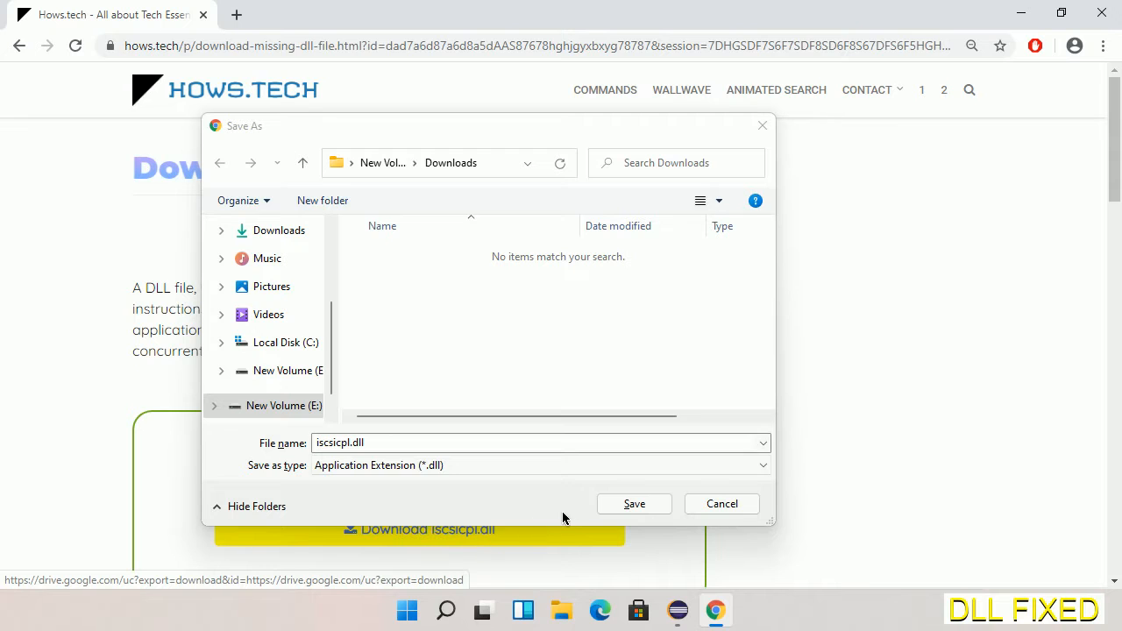
click(634, 505)
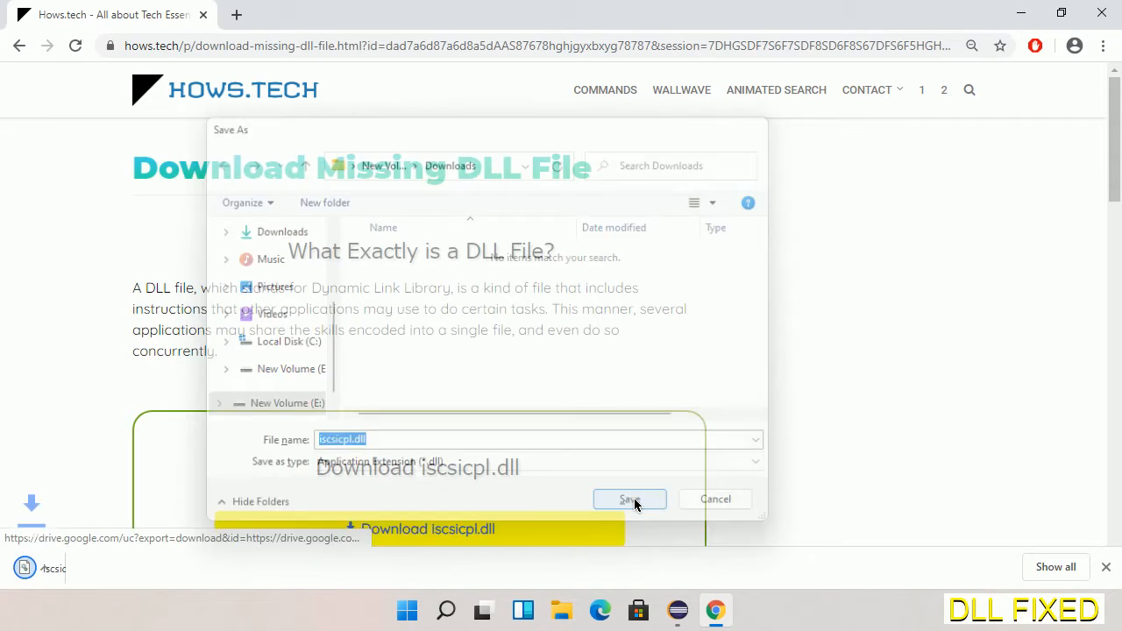
click(629, 498)
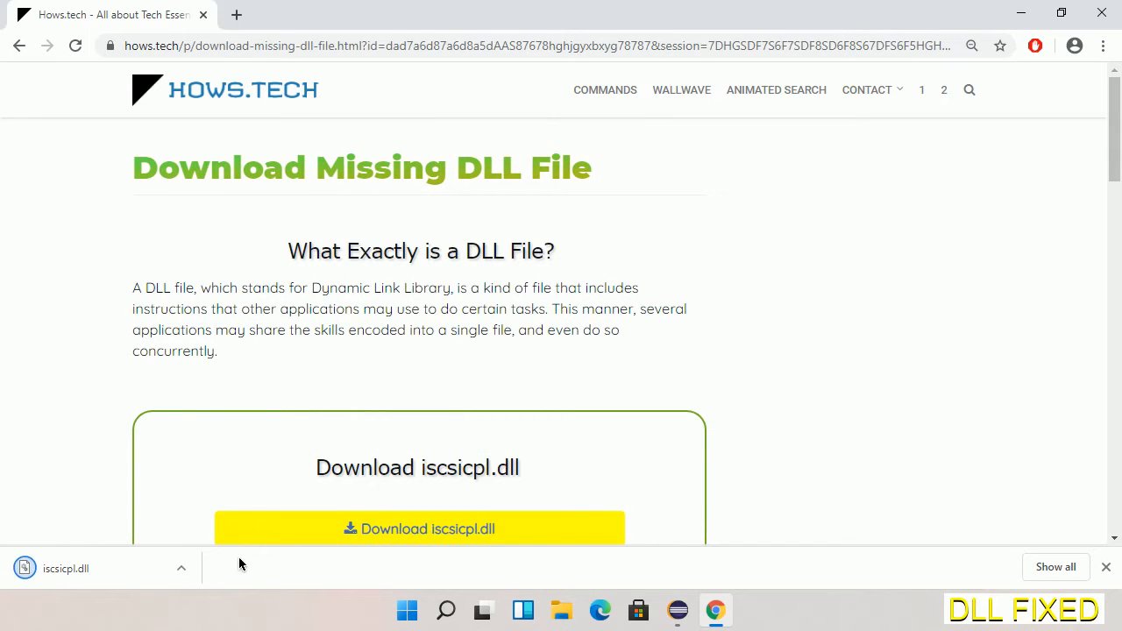
click(182, 568)
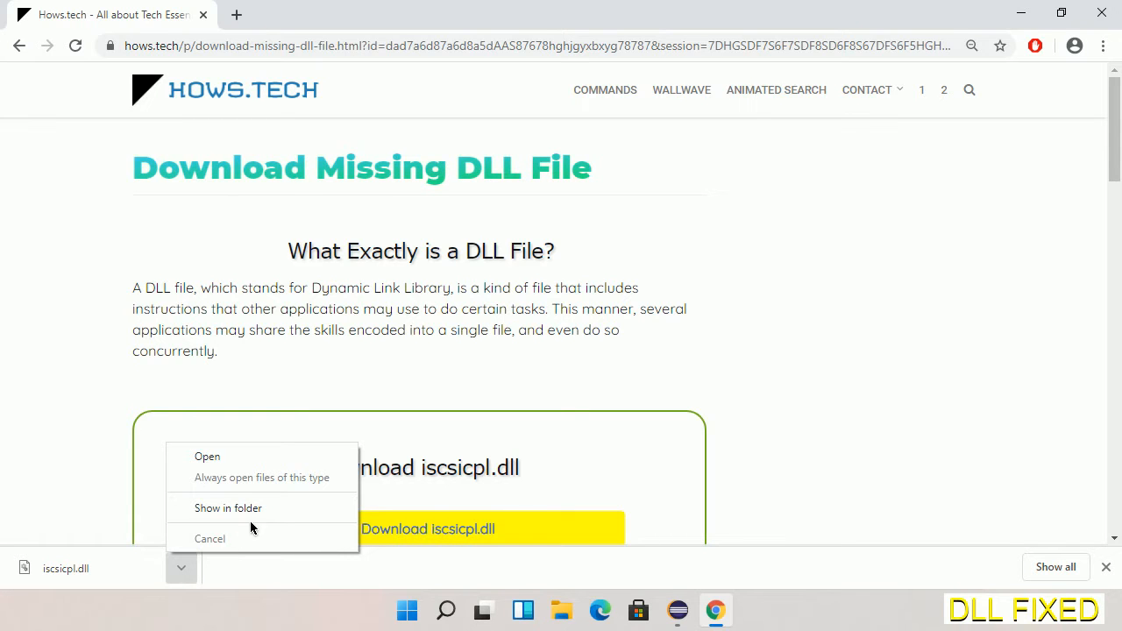
Step: Show iscsicpl.dll in the Downloads folder and copy the file
click(210, 538)
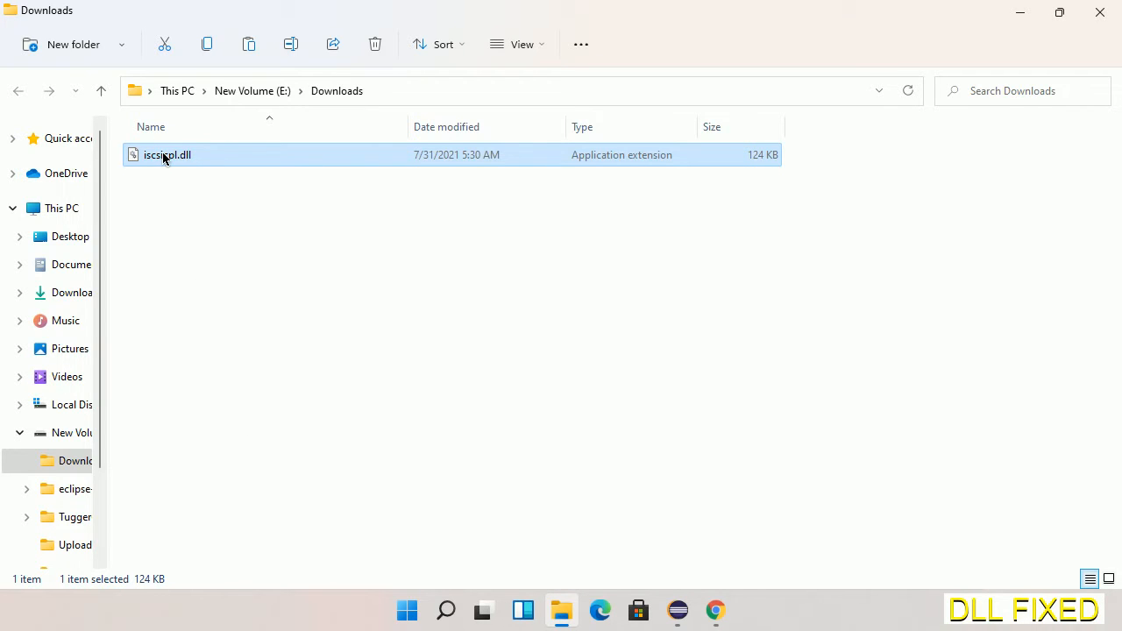
right_click(161, 155)
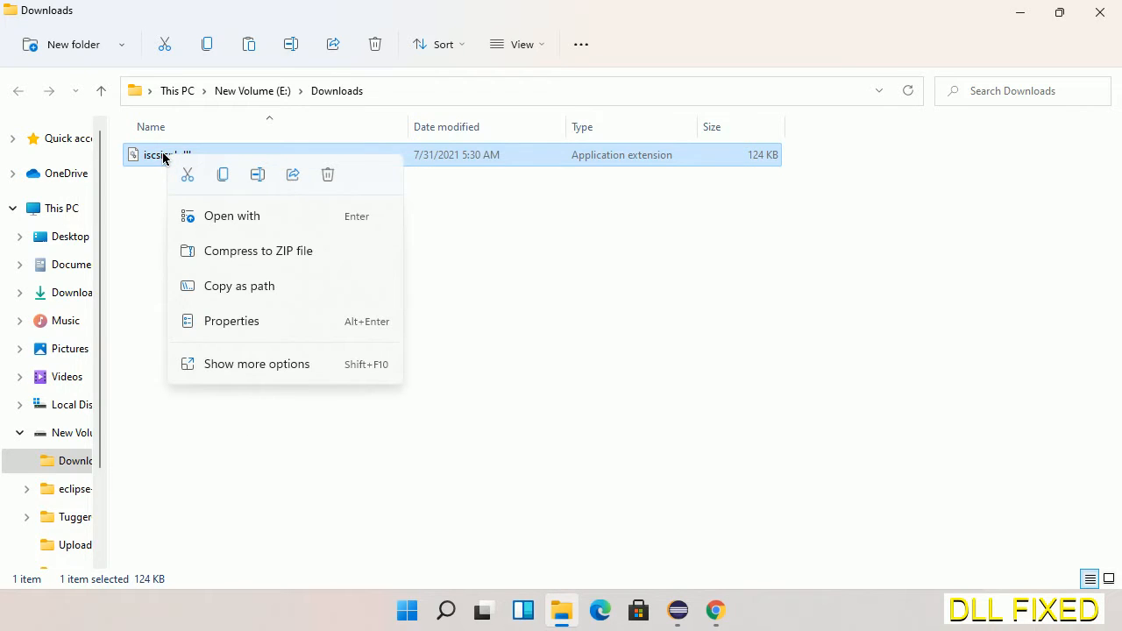
mouse_move(223, 175)
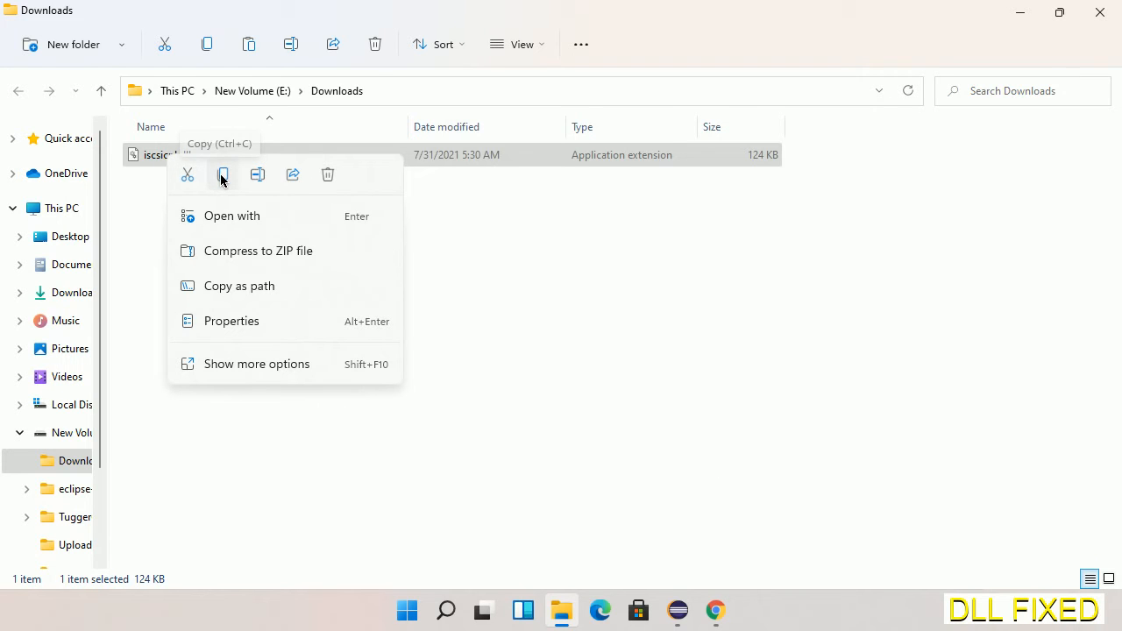
click(223, 175)
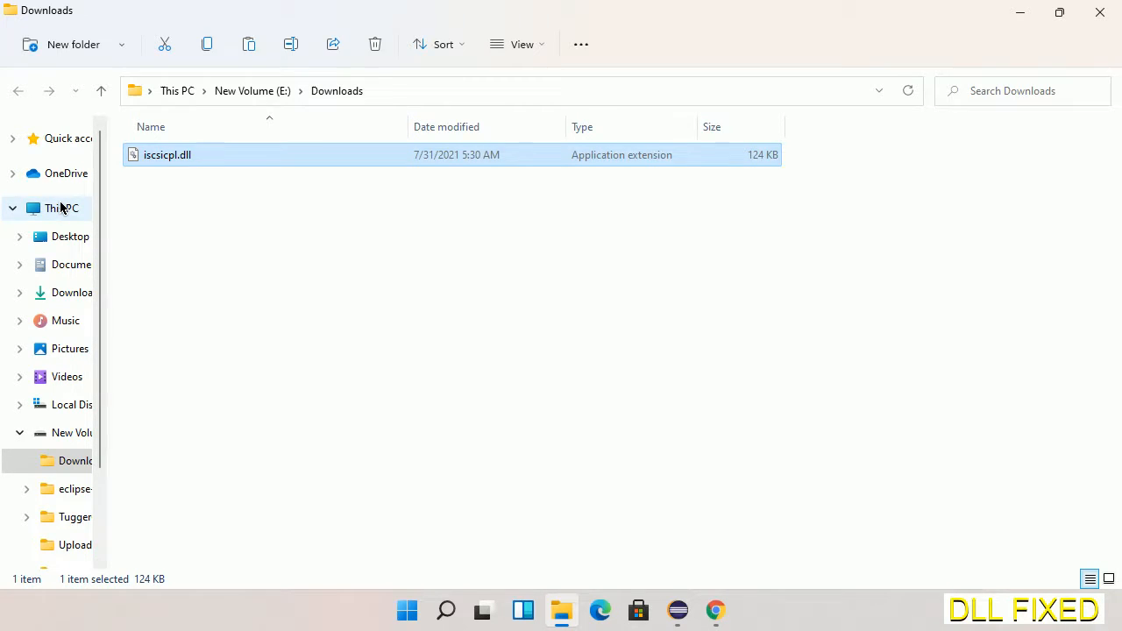
Step: Paste iscsicpl.dll into C:\Windows\System32, granting administrator permission
click(62, 207)
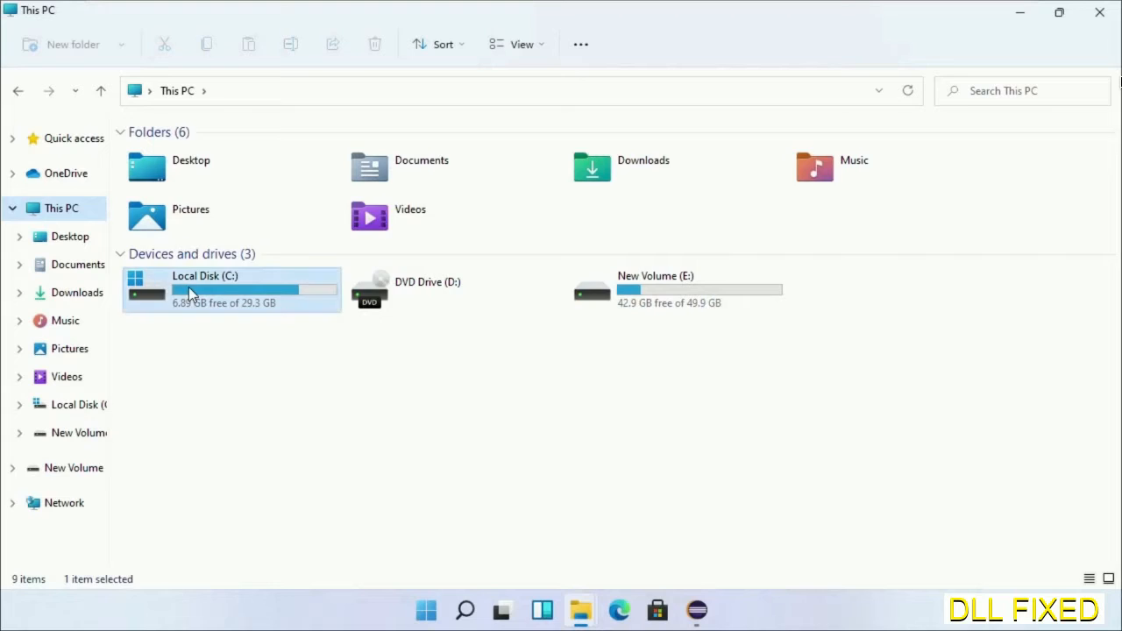
double_click(205, 290)
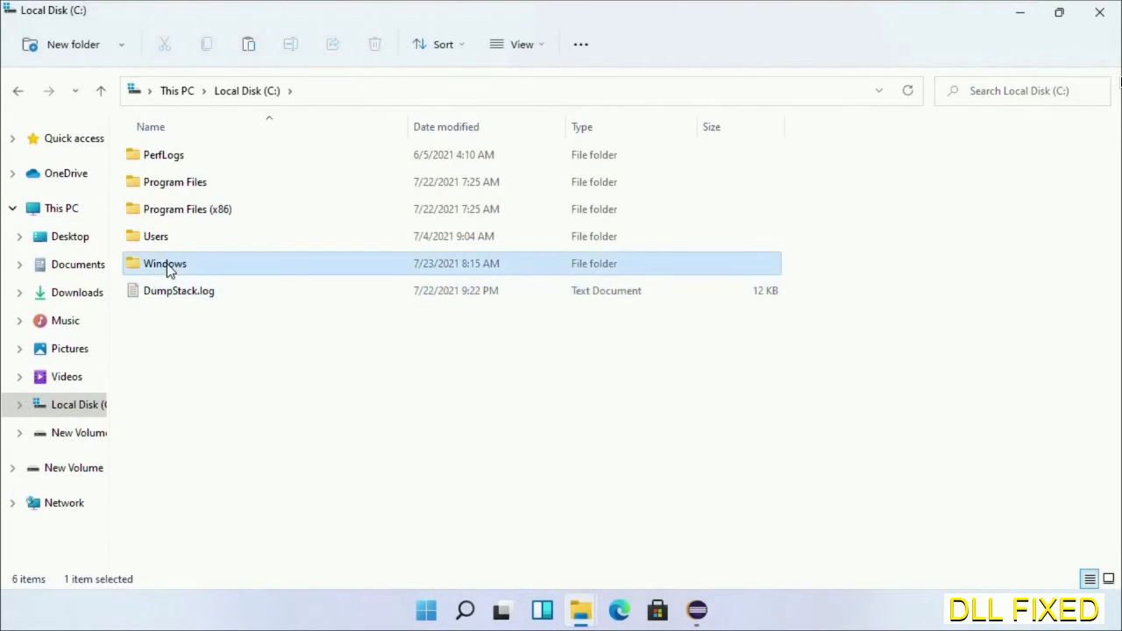
double_click(165, 263)
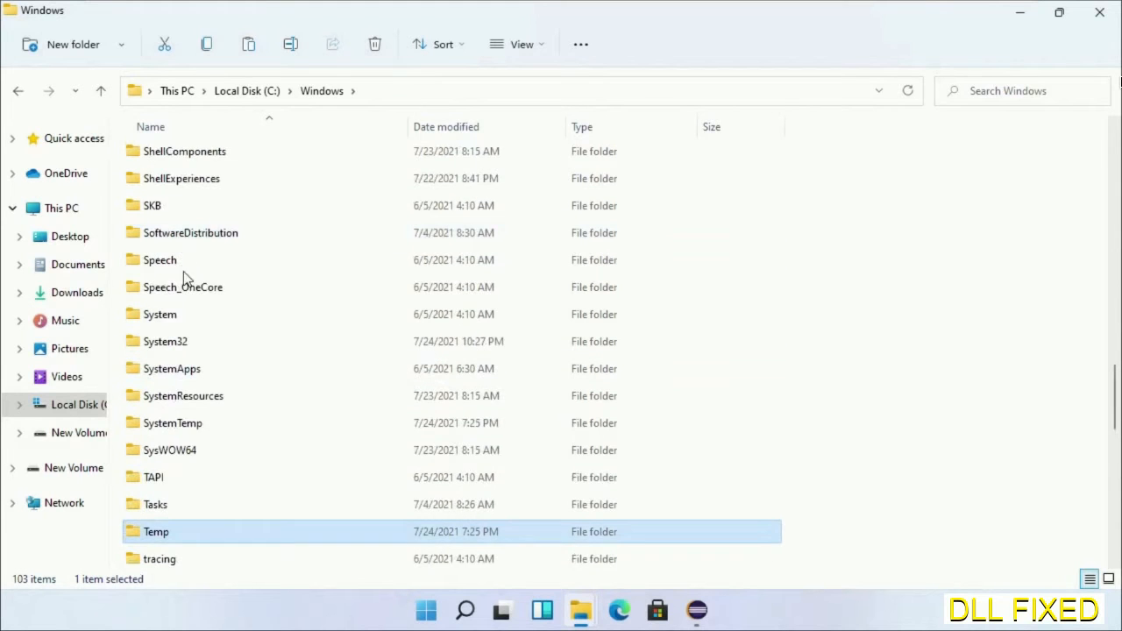
double_click(164, 340)
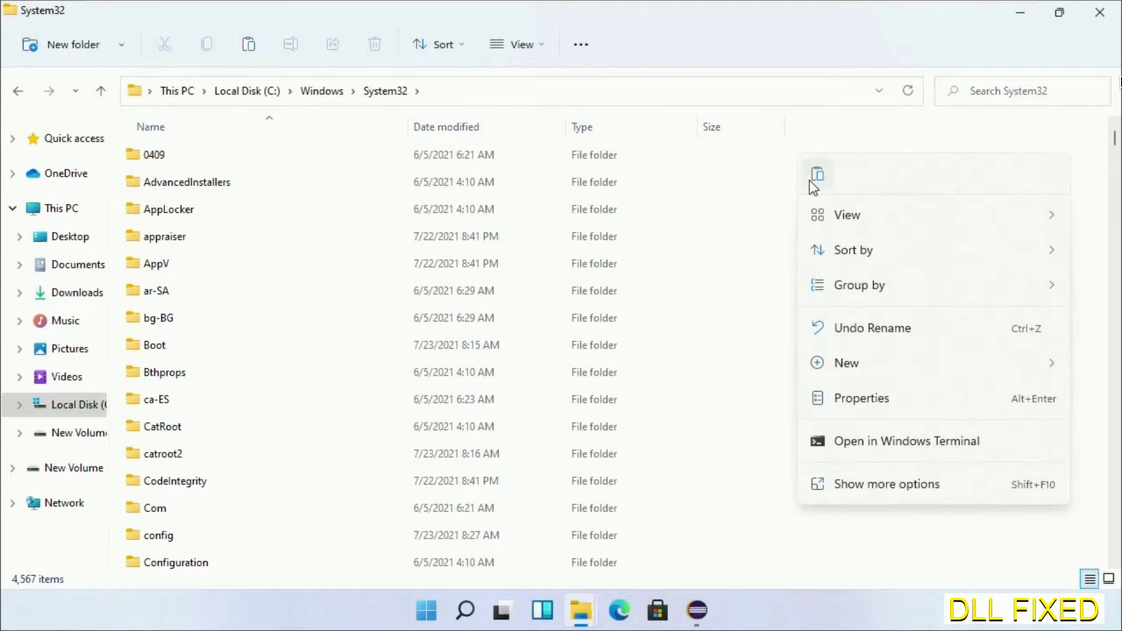
click(817, 174)
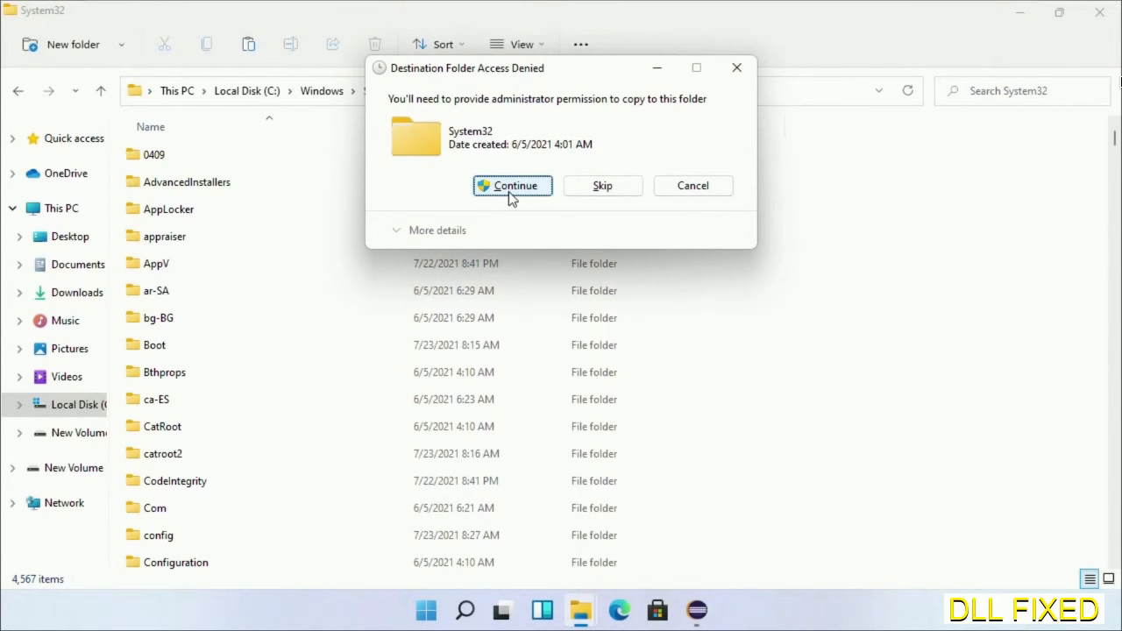
click(512, 186)
text(task)
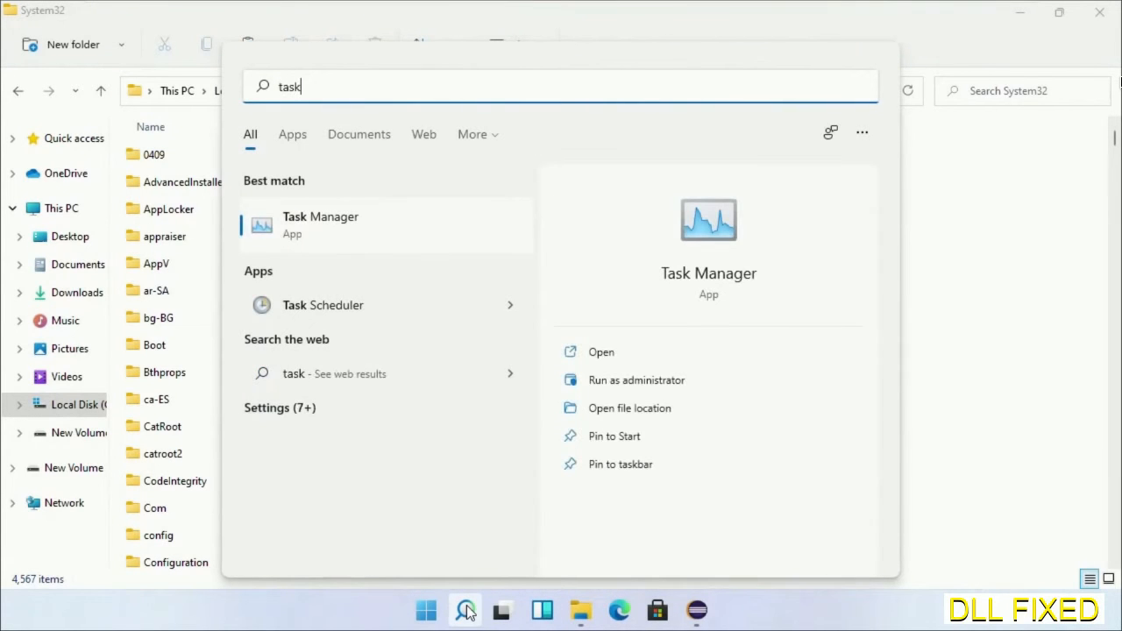
Step: Run Task Manager as administrator and begin creating a new task, browsing for a program
right_click(319, 224)
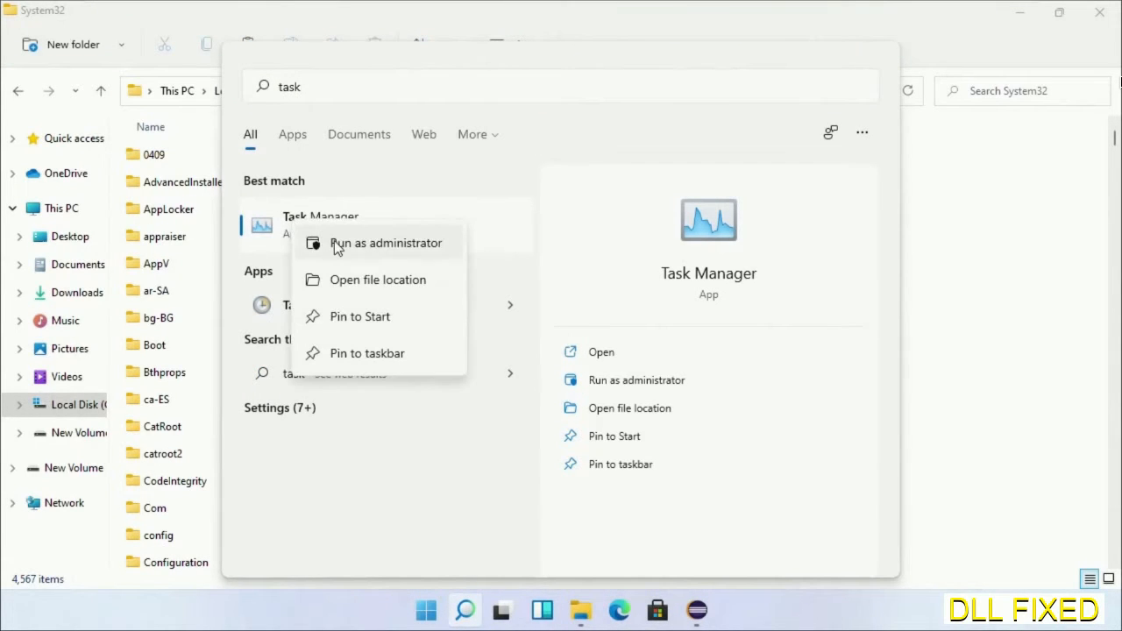
click(386, 242)
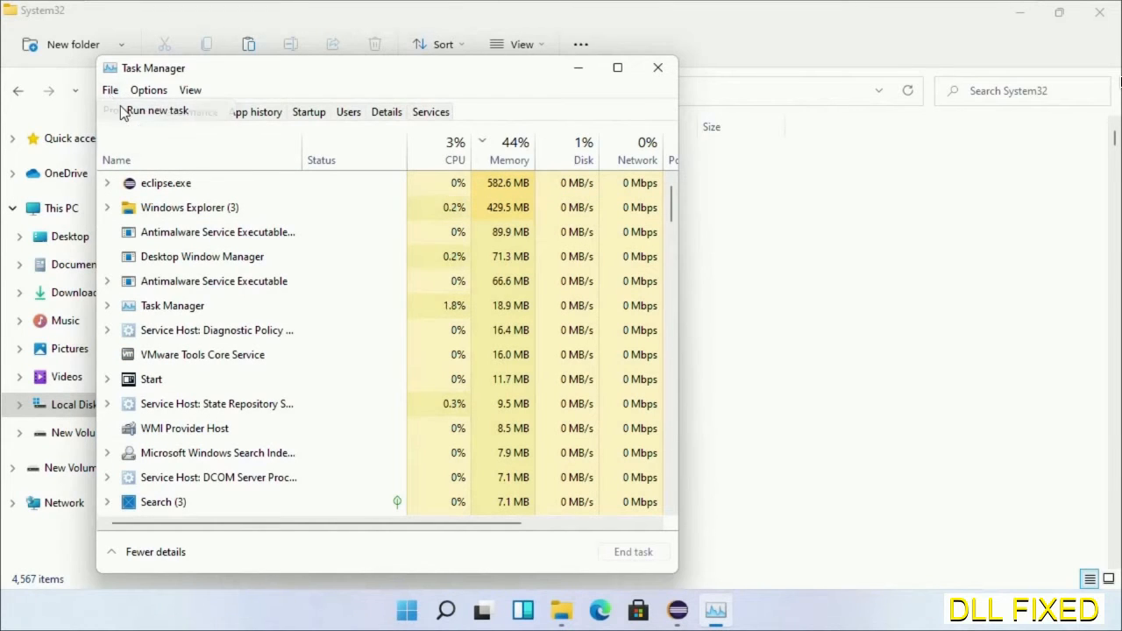
click(157, 110)
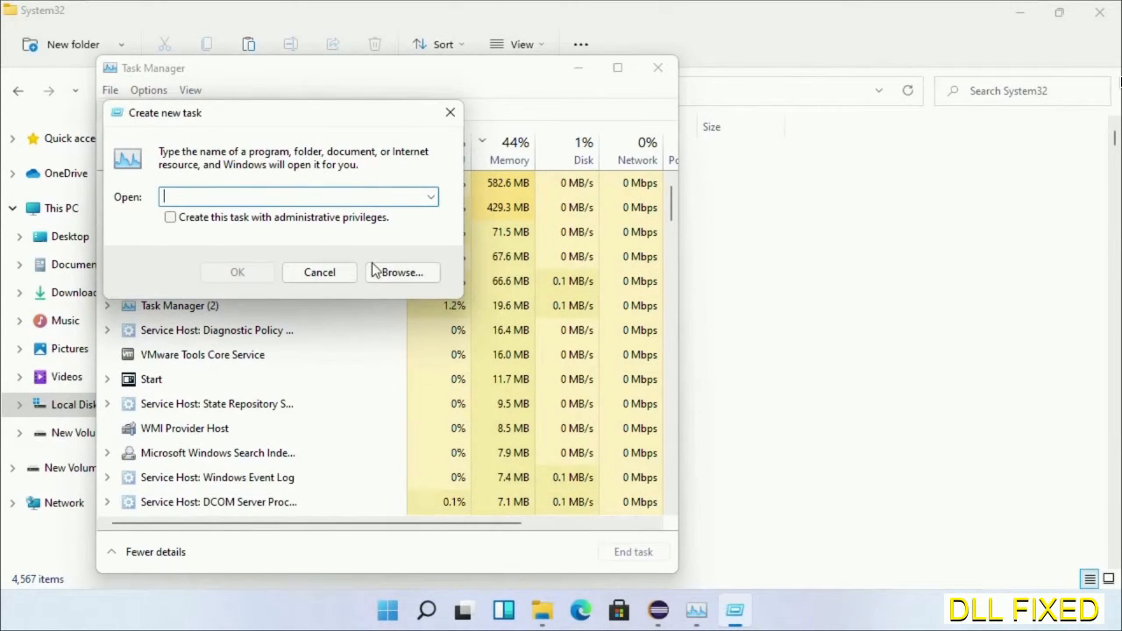
click(404, 272)
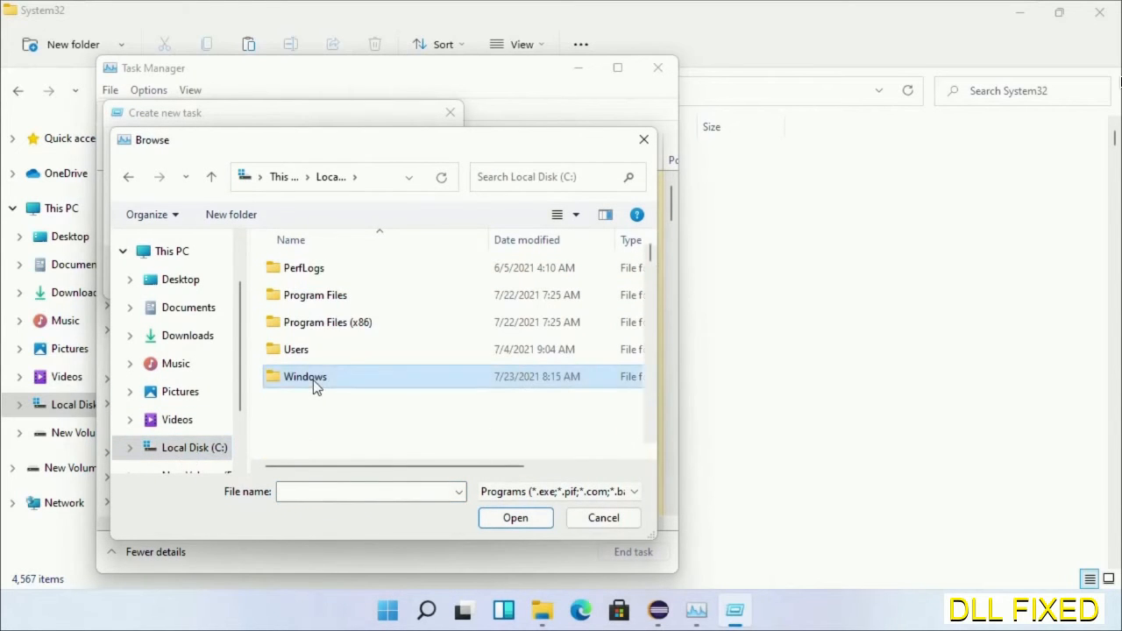
Step: Select cmd.exe from Windows\System32 and run it with administrative privileges
double_click(305, 376)
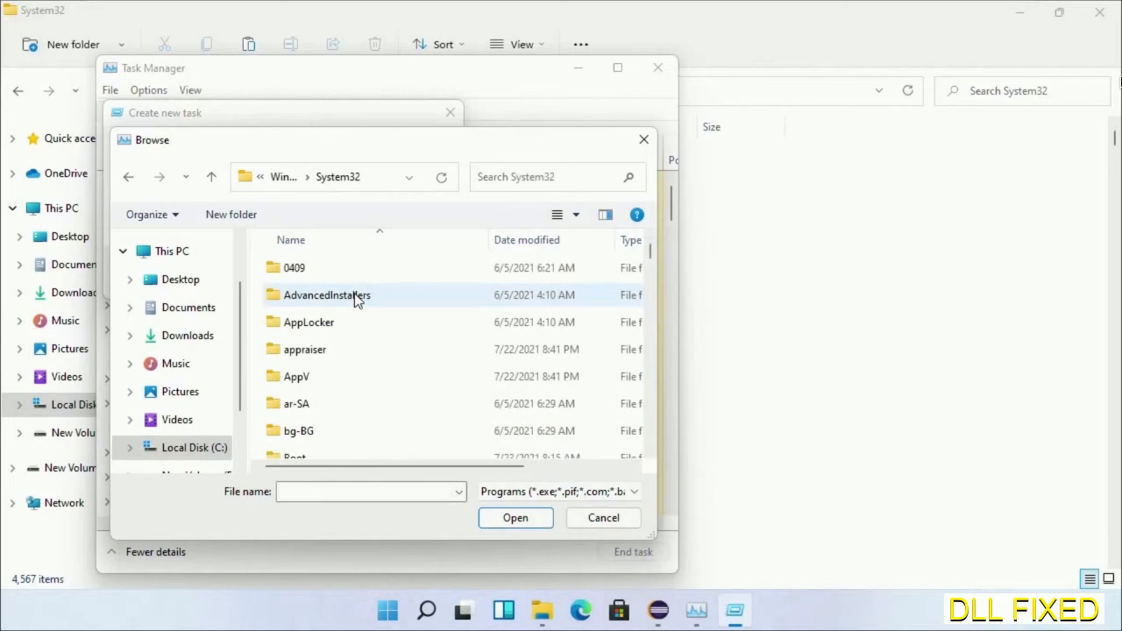
click(305, 349)
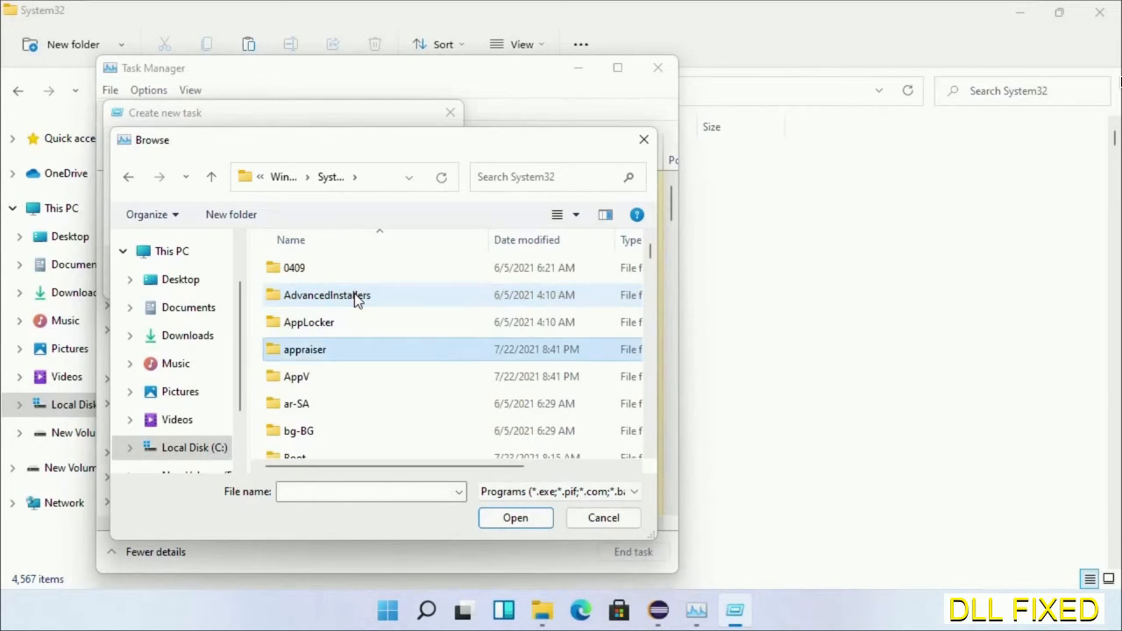
scroll(down, 3)
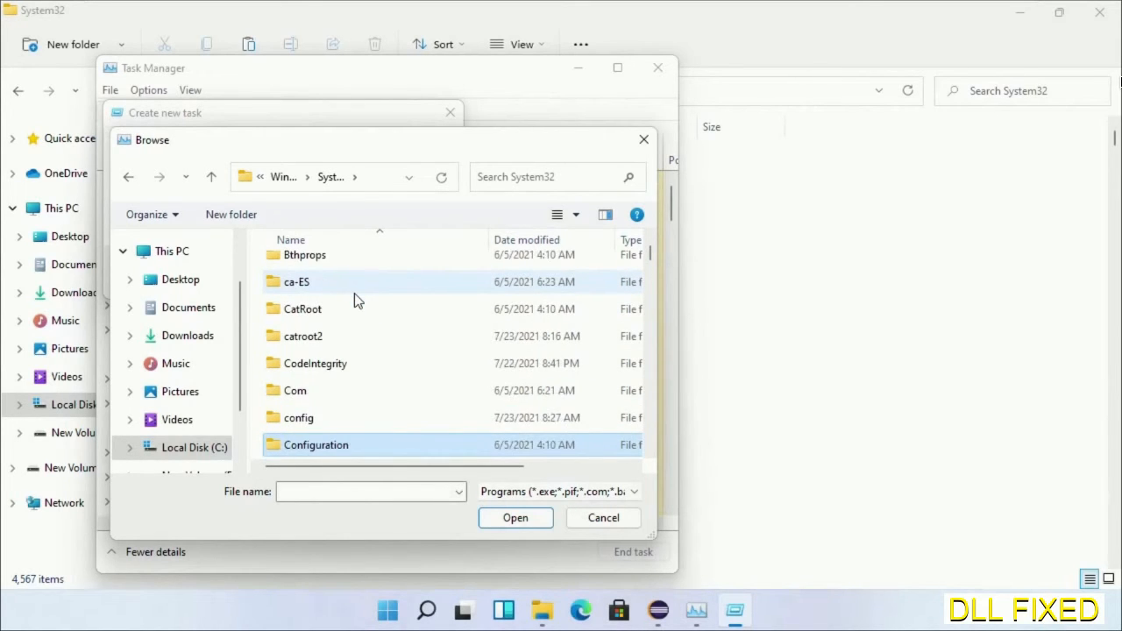
scroll(down, 3)
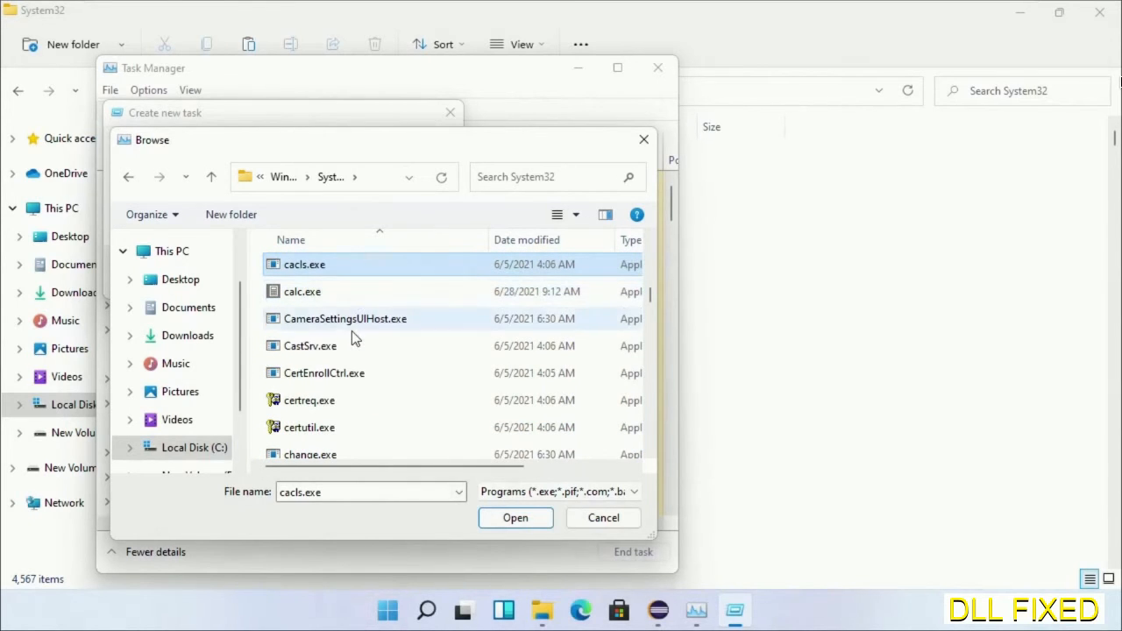
text(cmd.exe)
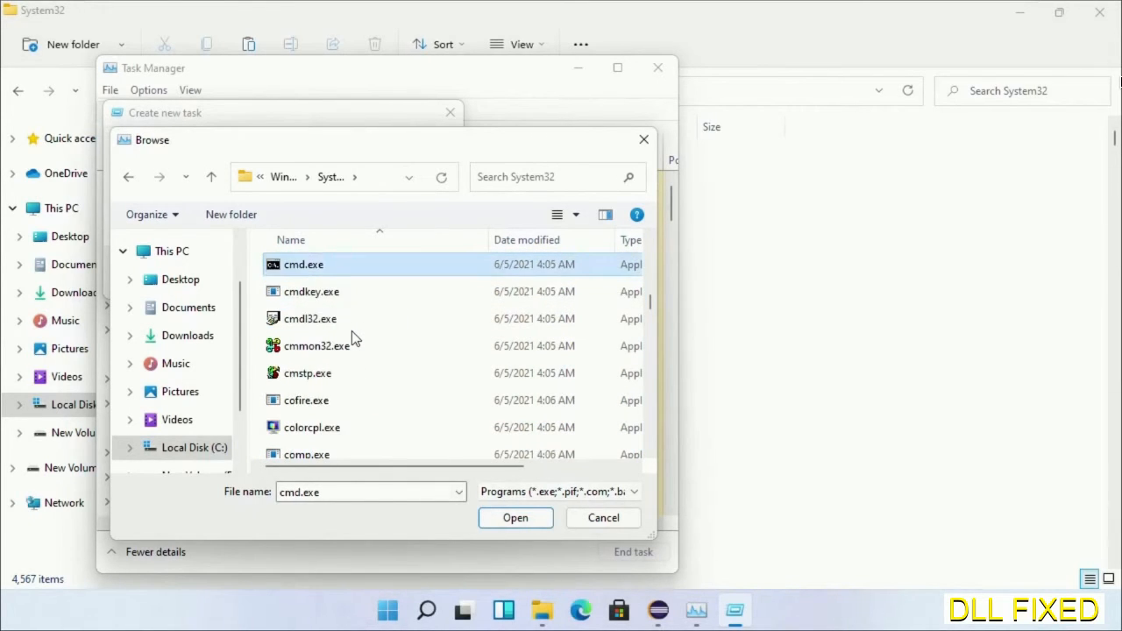
click(515, 517)
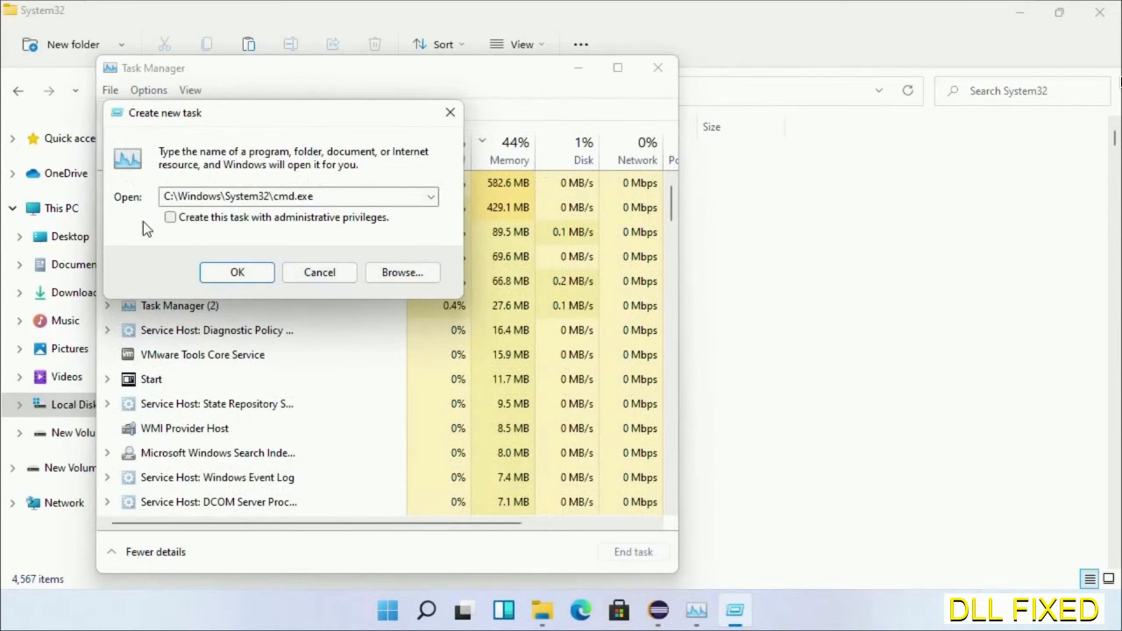
click(170, 218)
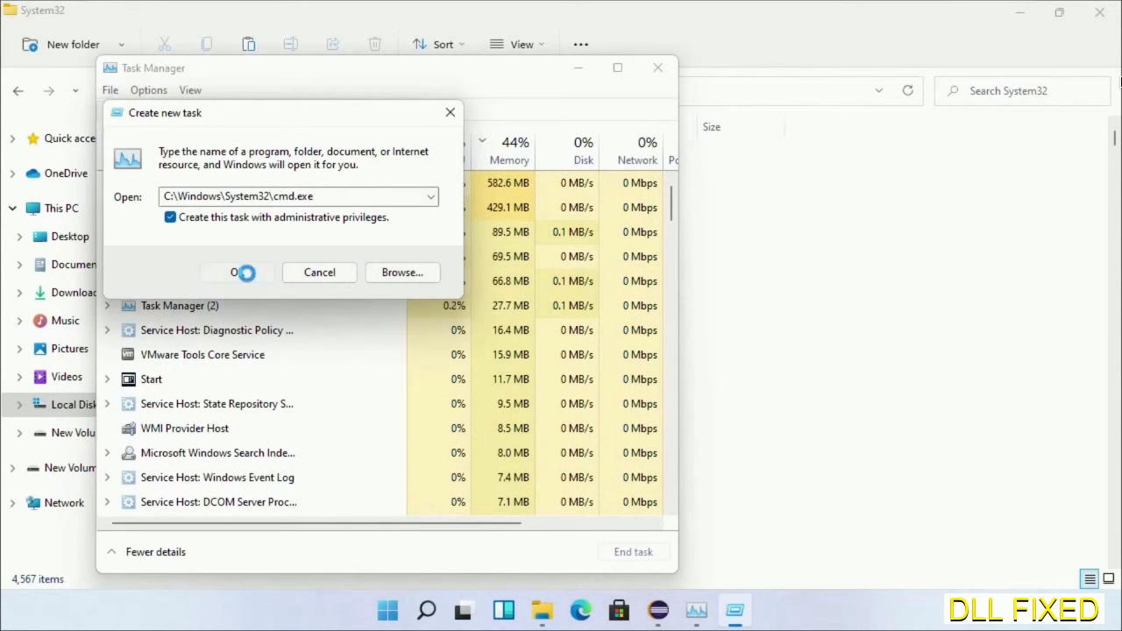
click(237, 274)
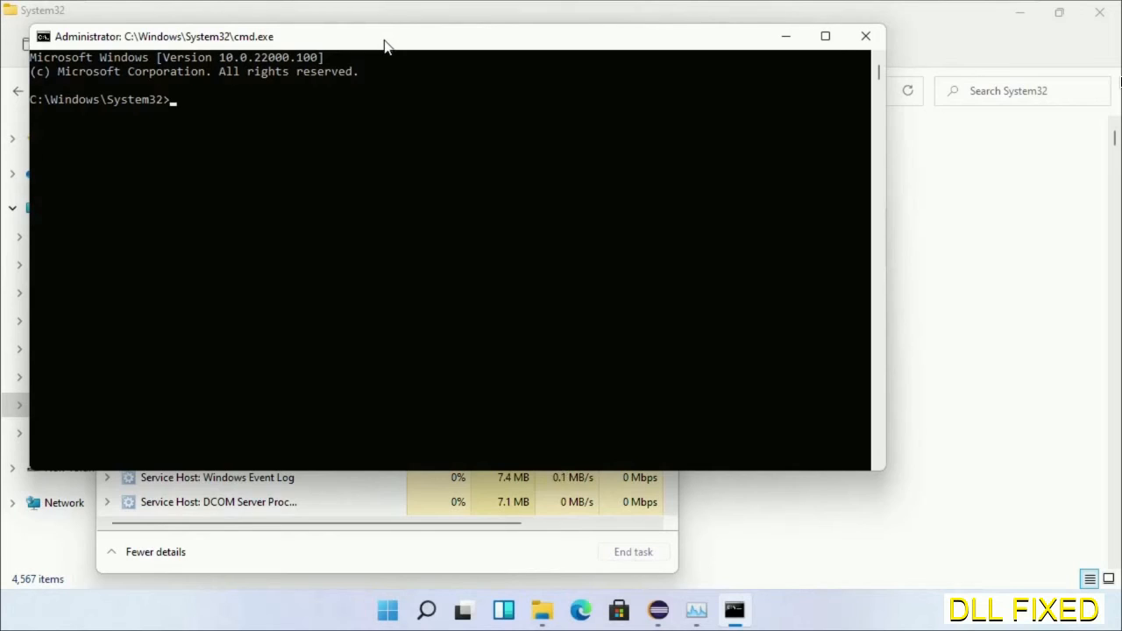
Step: Run chkdsk c: /f /r and answer Y to schedule the check at next restart
text(chkdsk c /f /r)
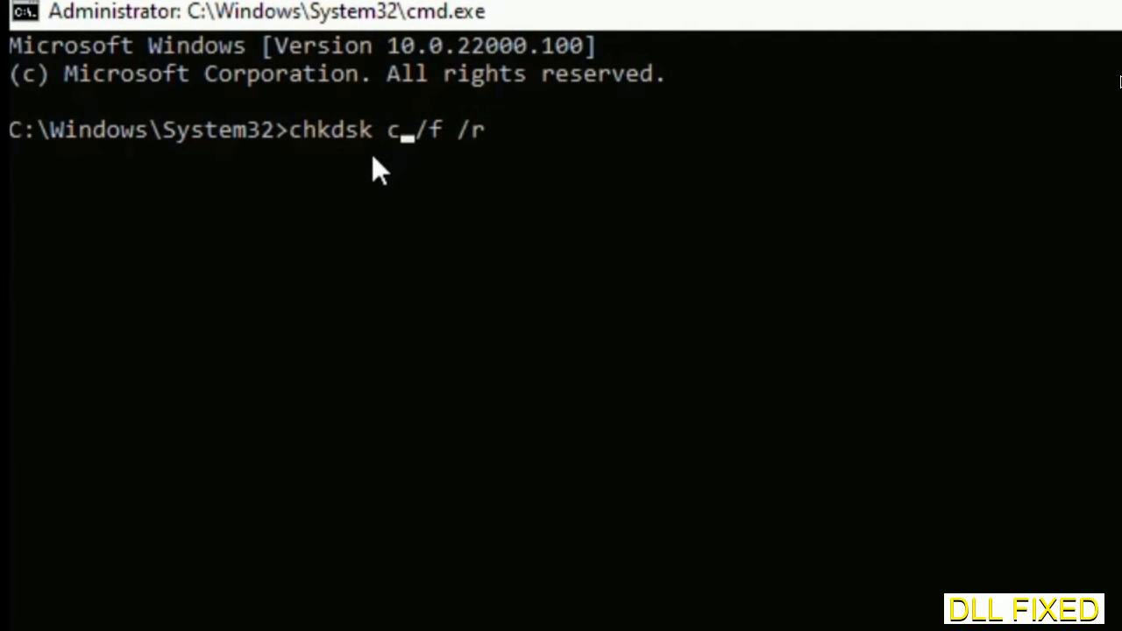
text(:)
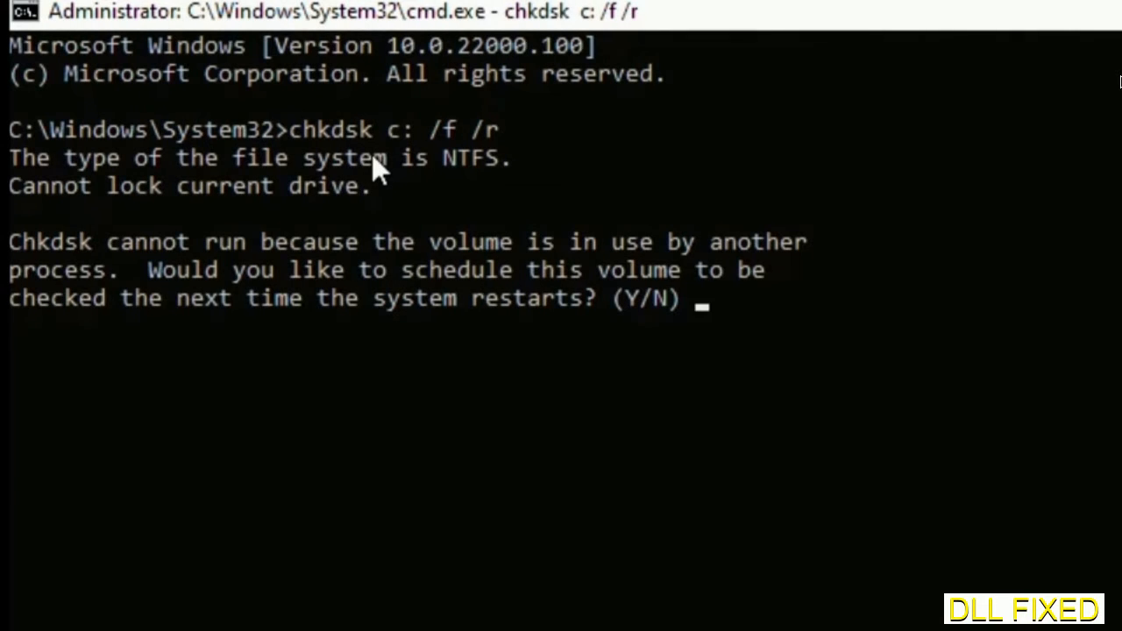
text(Y)
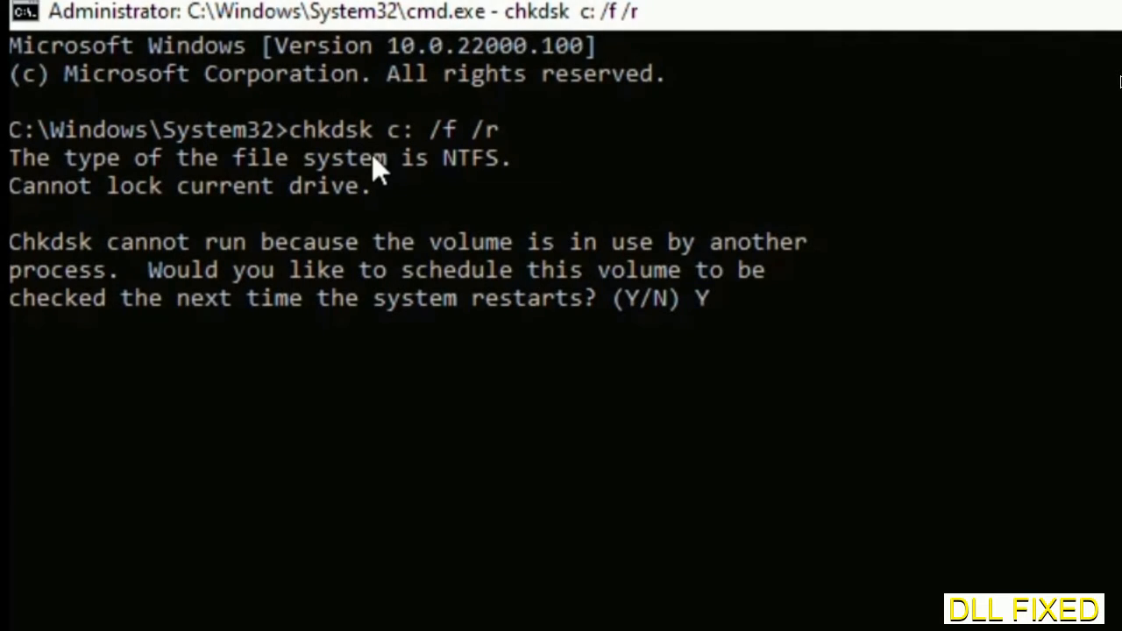
key(enter)
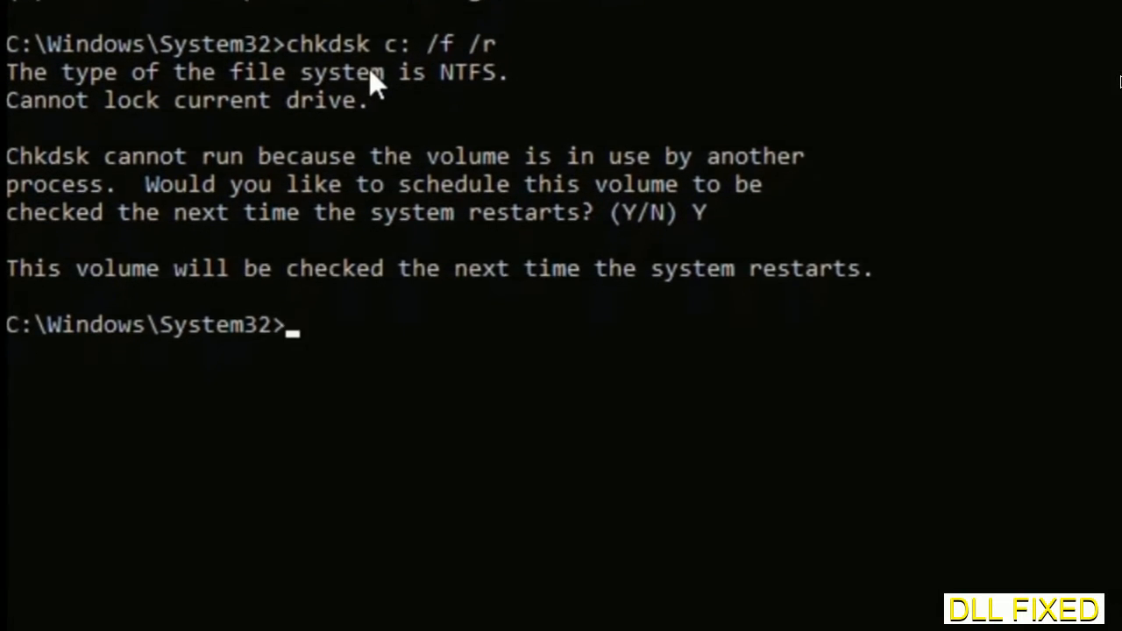
Step: Run sfc /scannow to start verifying system files, then bring up Task Manager
text(s)
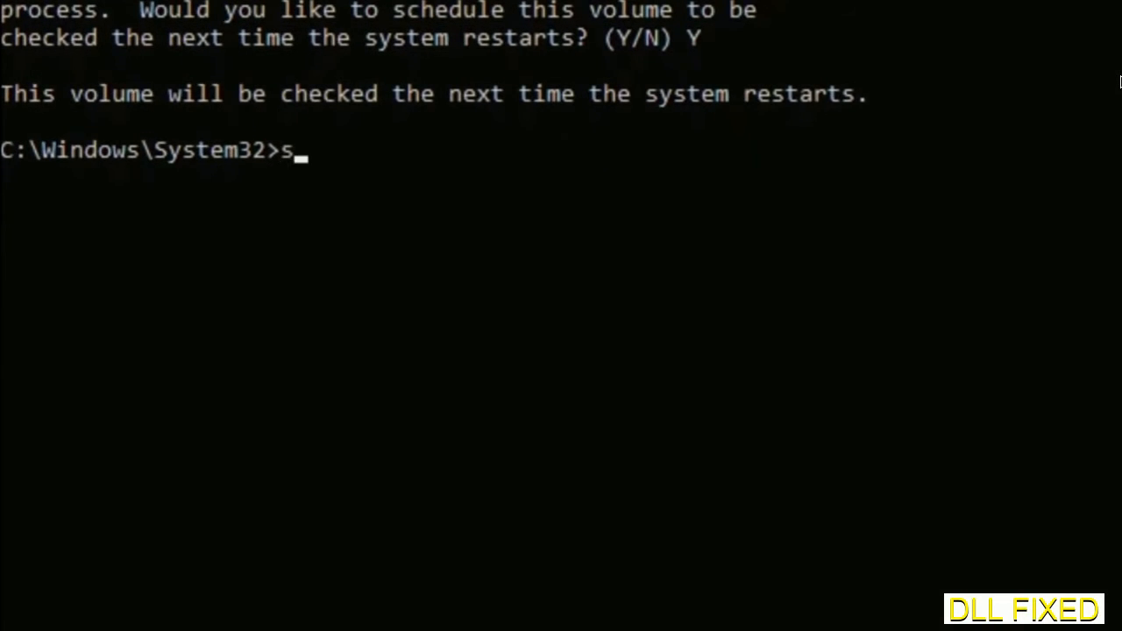
text(fc /s)
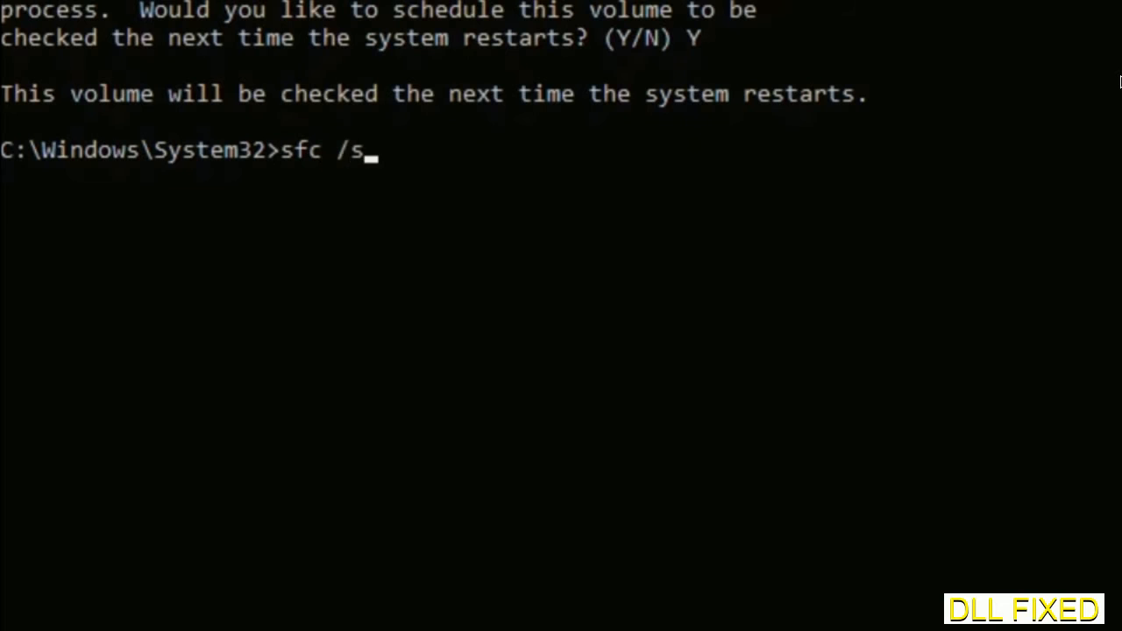
text(cannow)
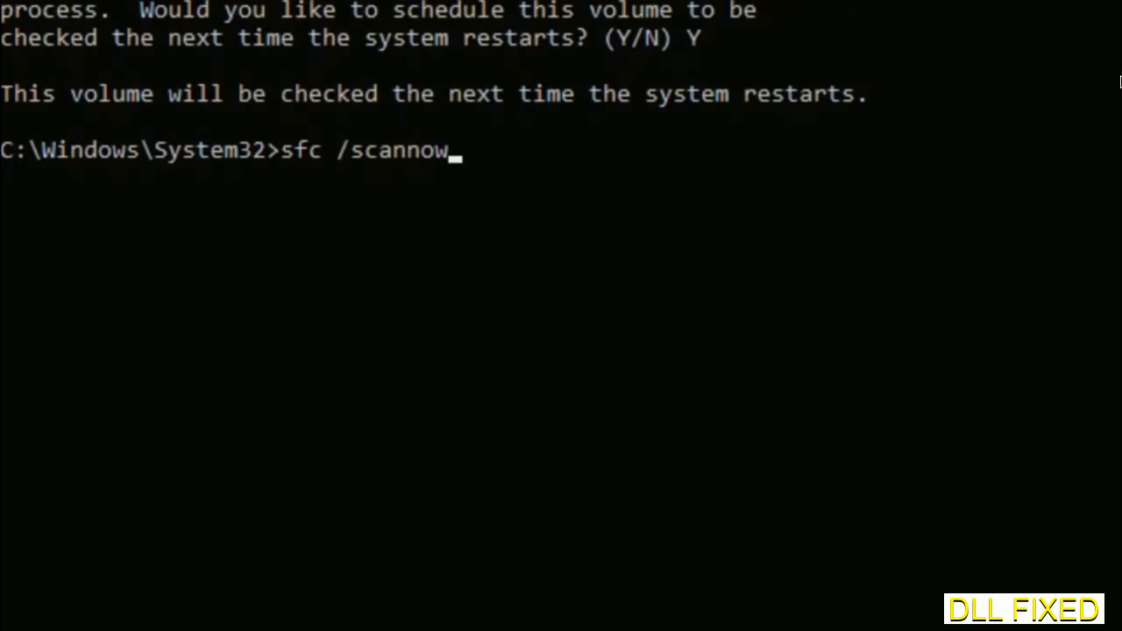
key(enter)
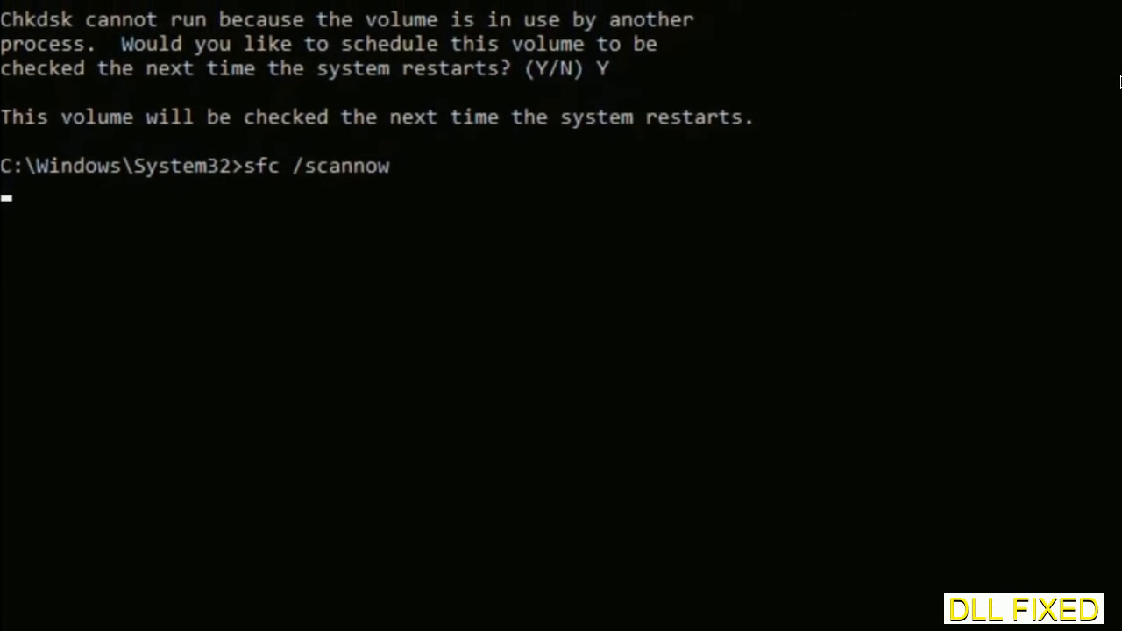
key(Enter)
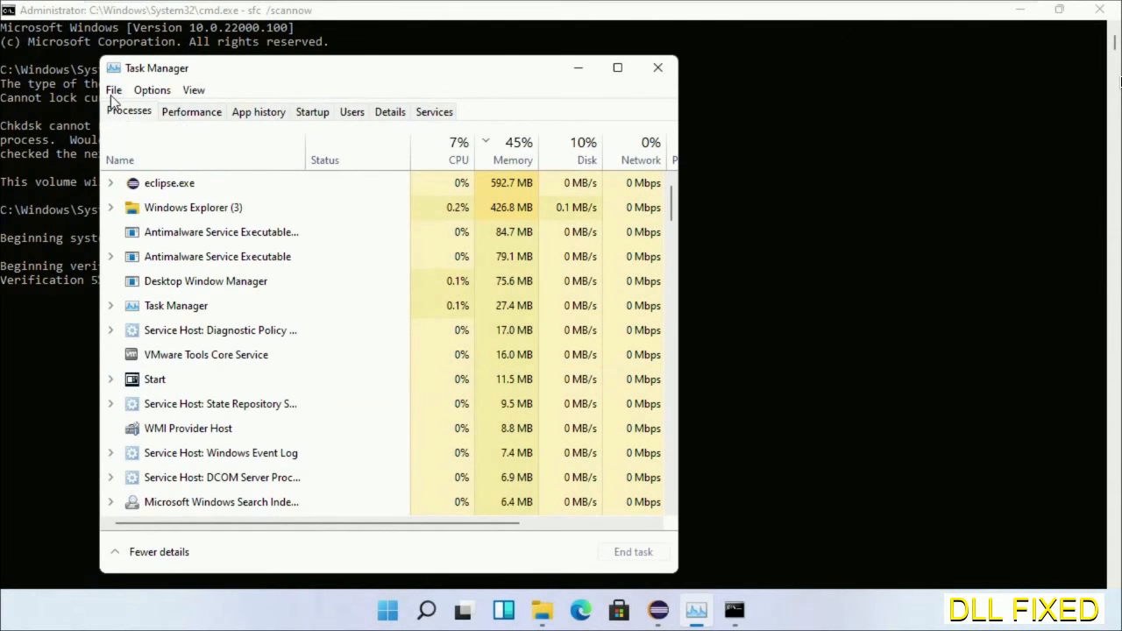
Step: Launch a second administrator cmd.exe via Run new task and switch to it
click(113, 89)
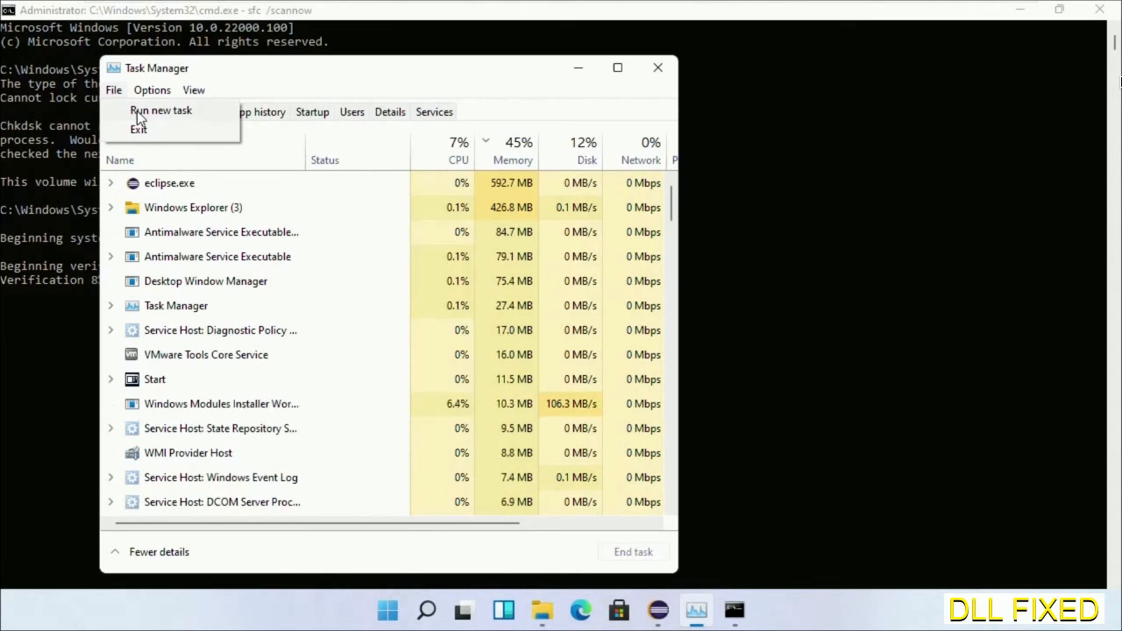
click(161, 108)
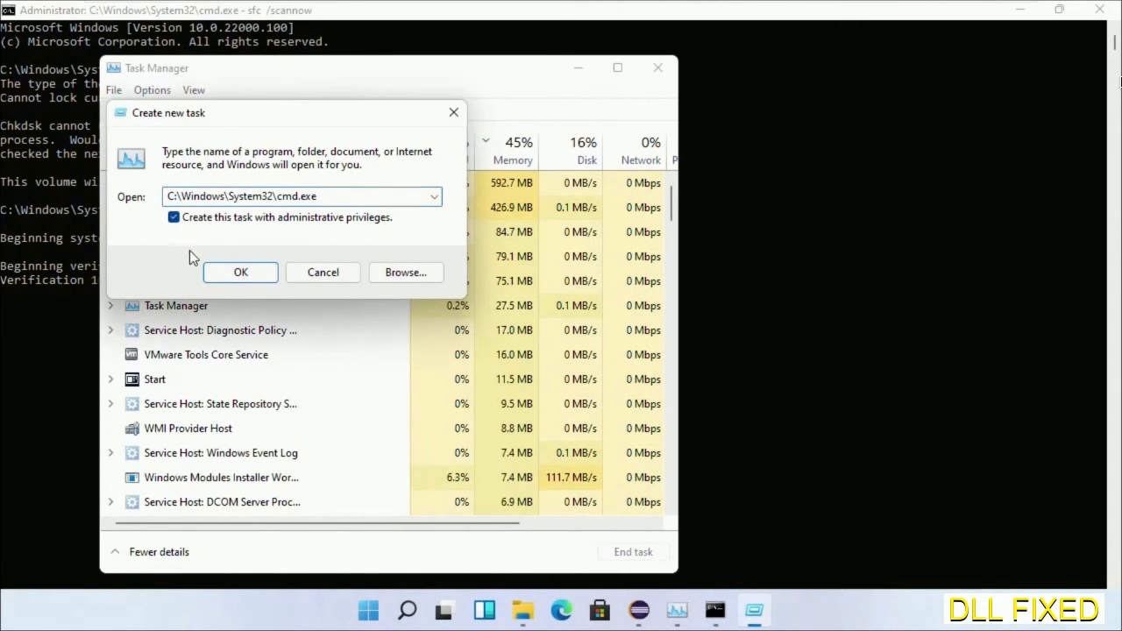
click(240, 272)
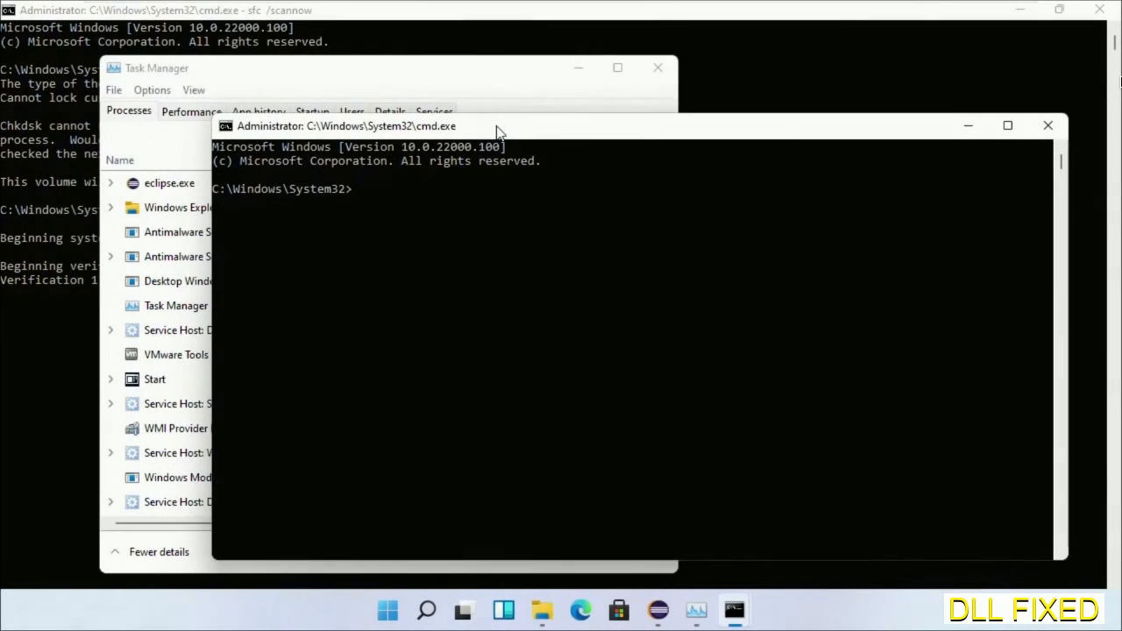
mouse_move(526, 11)
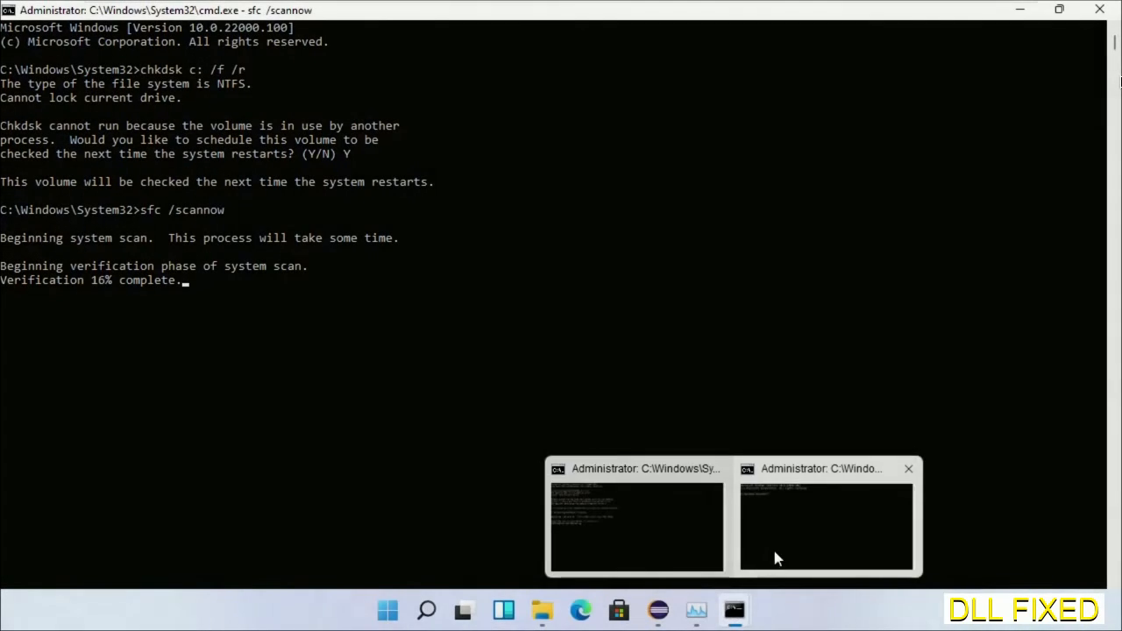
click(824, 529)
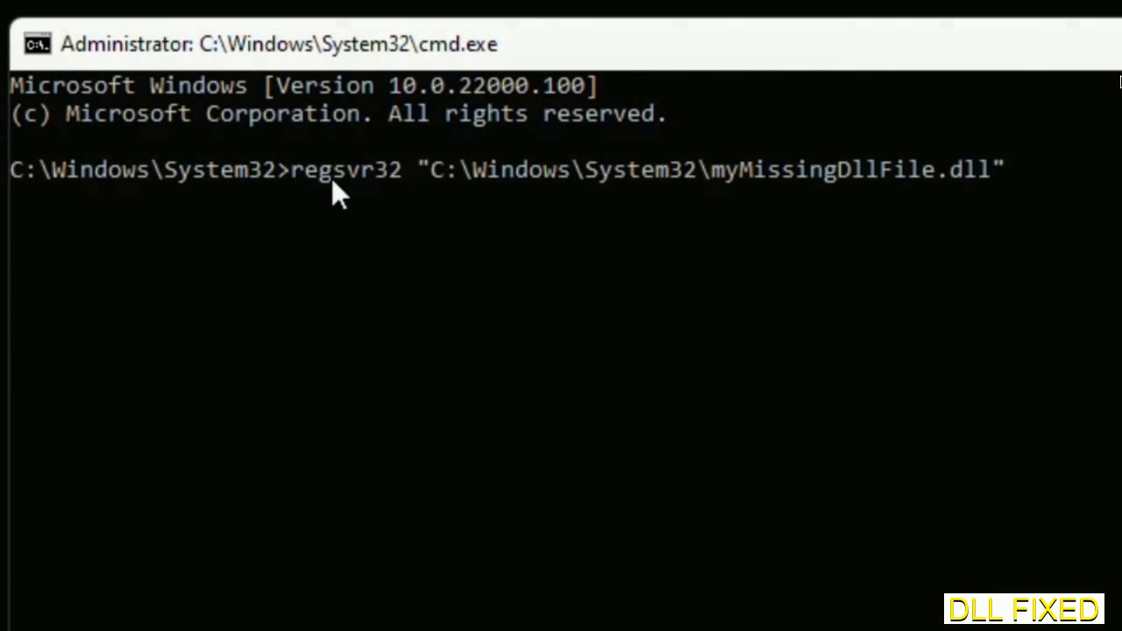
mouse_move(718, 196)
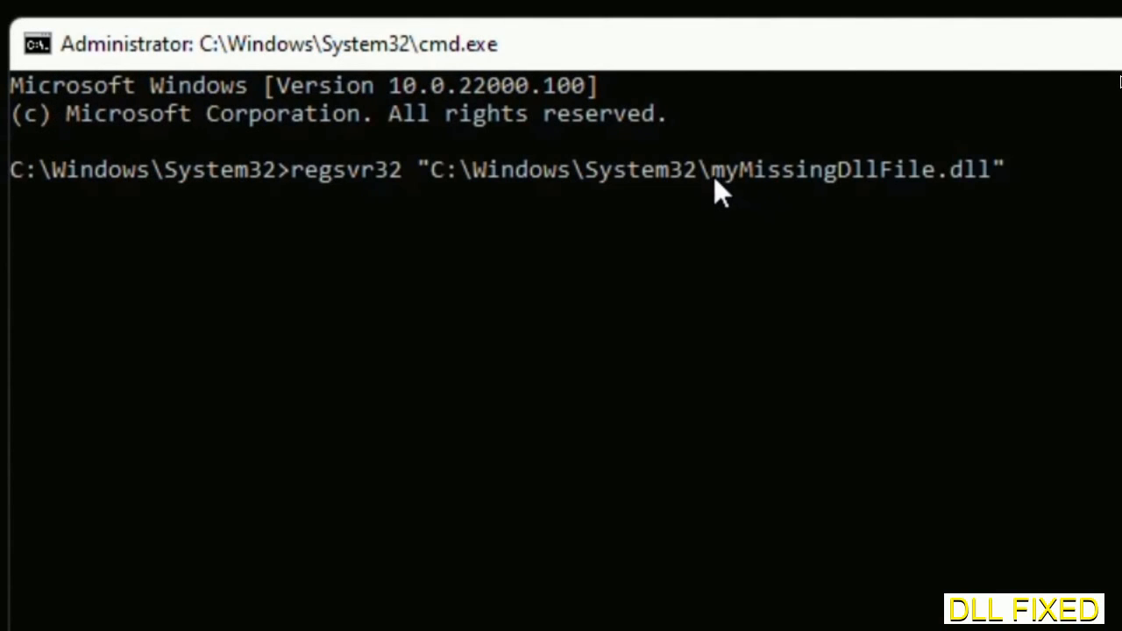
Step: Select myMissingDllFile in the regsvr32 path, then show the Start power options for restarting
double_click(726, 172)
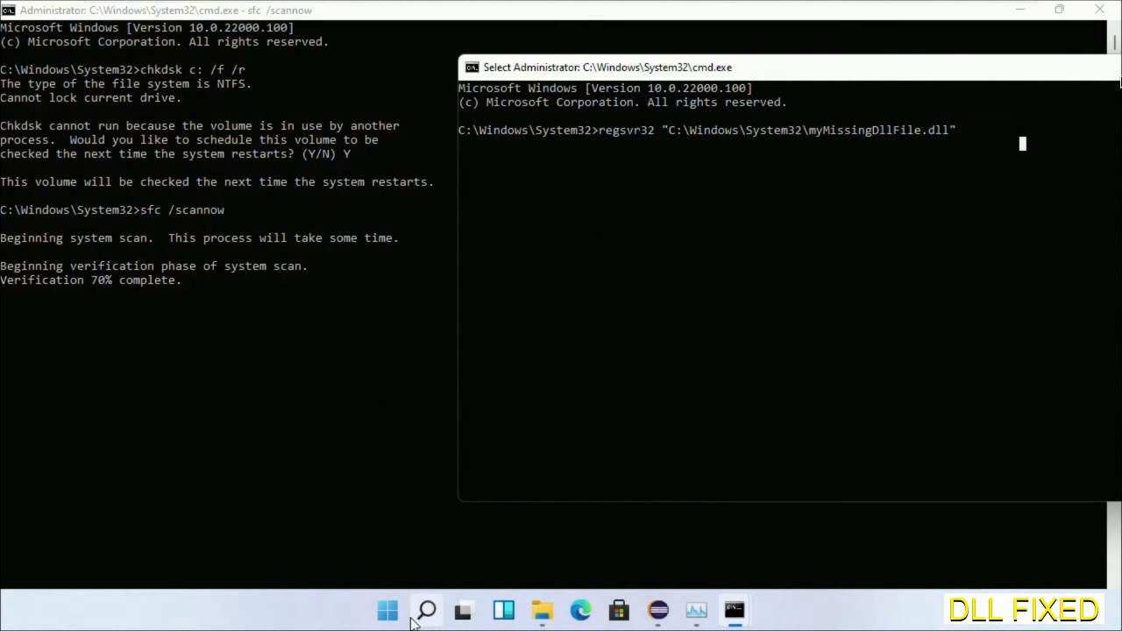
click(424, 611)
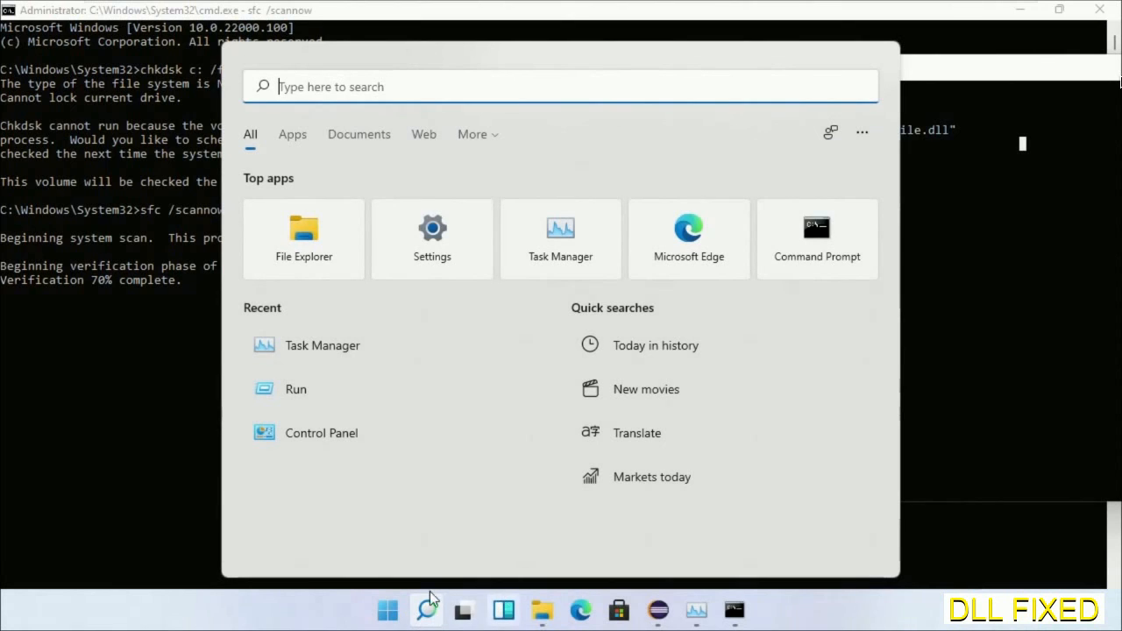
click(778, 550)
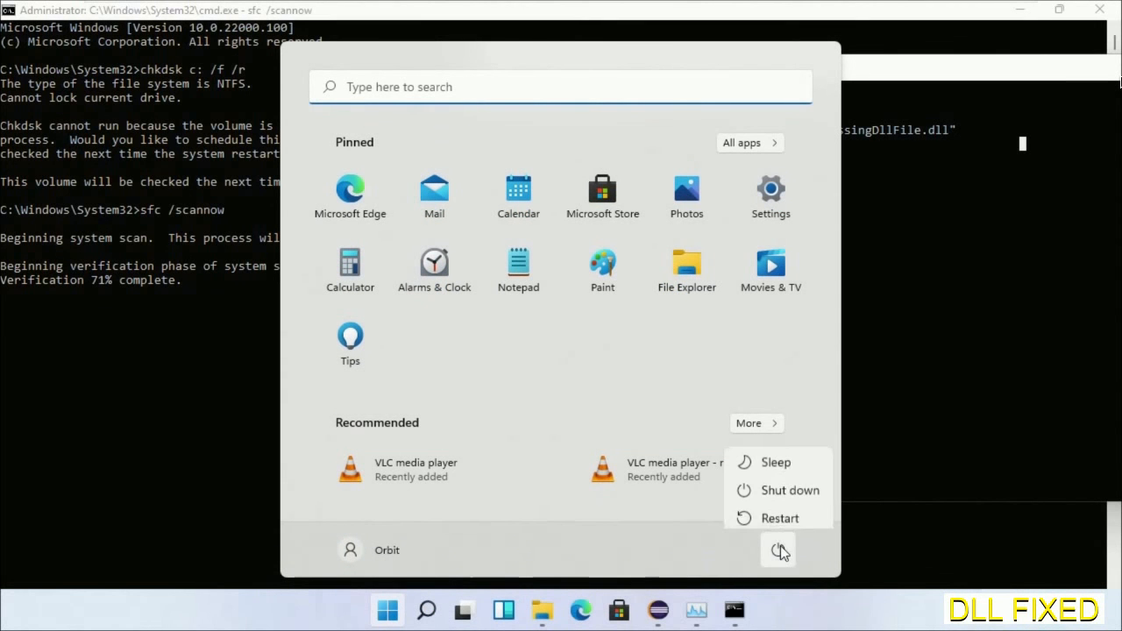